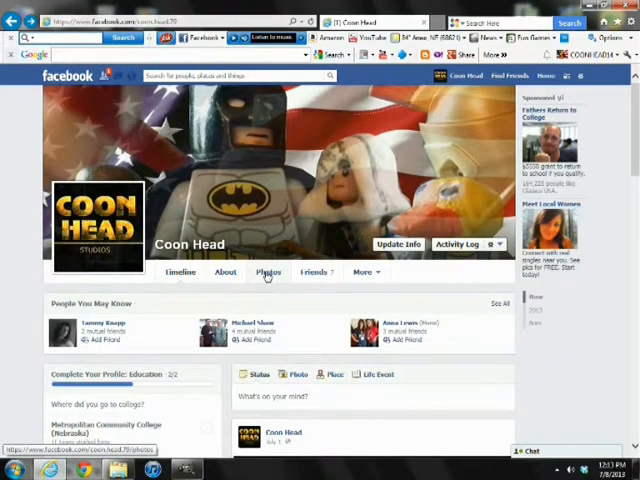
# View the rifle-scope crosshair photo in the FREE SPECIAL EFFECTS album on Facebook.
pyautogui.click(268, 272)
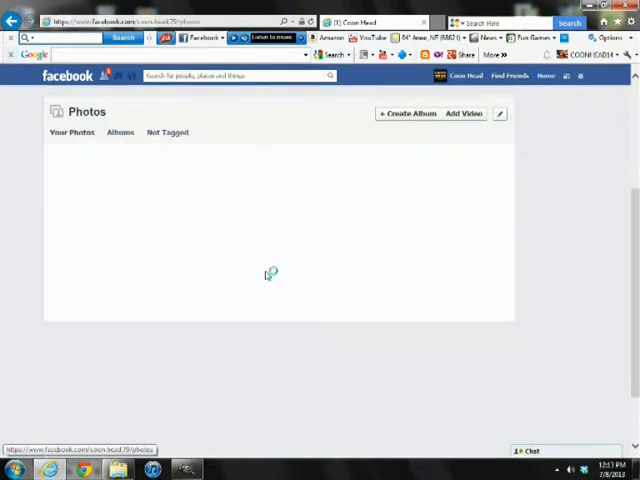
pyautogui.click(120, 132)
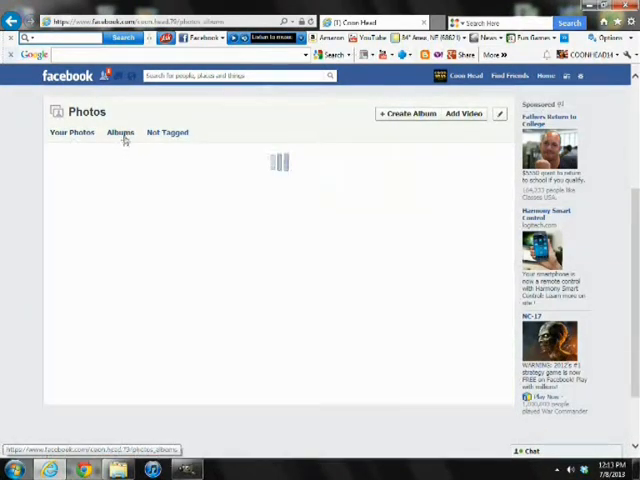
pyautogui.click(120, 132)
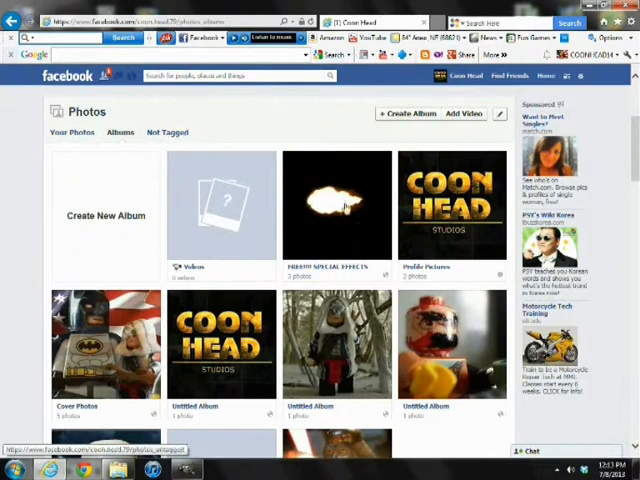
pyautogui.click(338, 208)
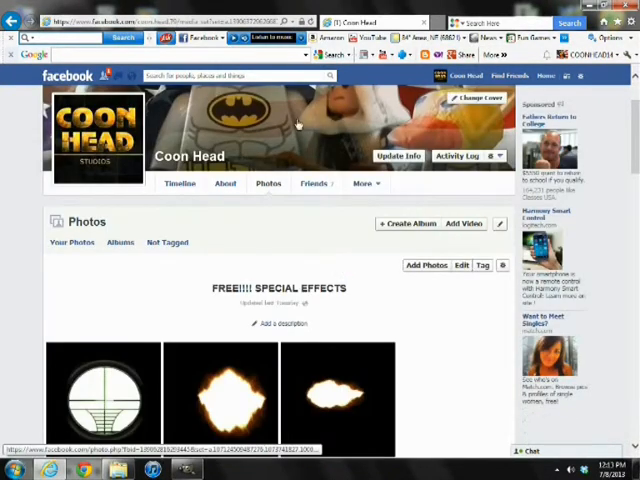
pyautogui.click(104, 390)
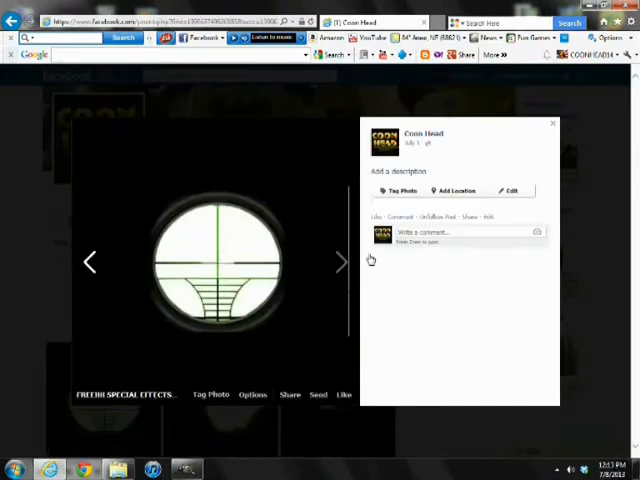
# Paste the muzzle flash as a new layer and scale it down near the minifigure.
pyautogui.click(342, 262)
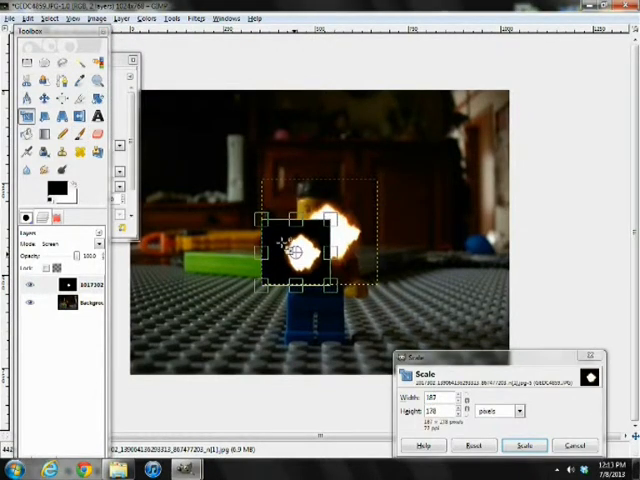
pyautogui.click(524, 444)
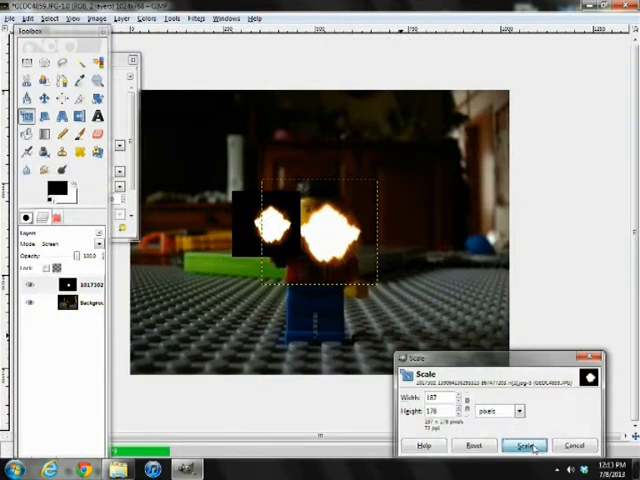
pyautogui.click(524, 444)
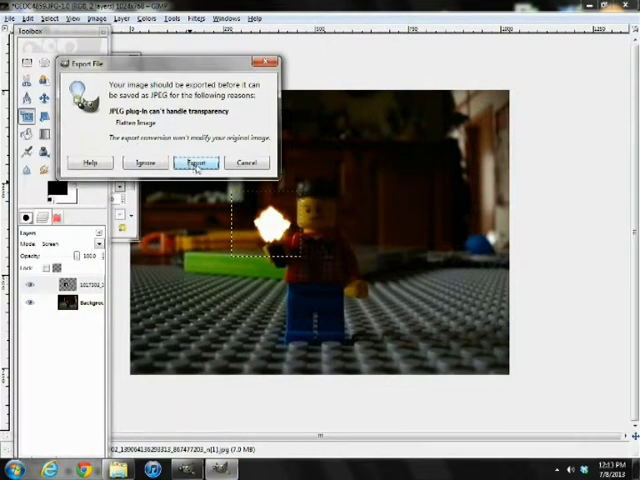
# Dismiss the JPEG export warning and paste a large flash copy with black background as a layer.
pyautogui.click(196, 164)
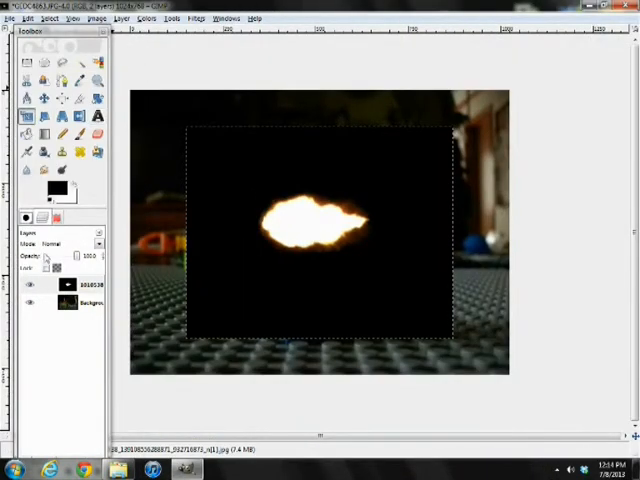
# Scale down, rotate and rescale the muzzle-flash layer so it sits beside the figure's hand.
pyautogui.click(64, 244)
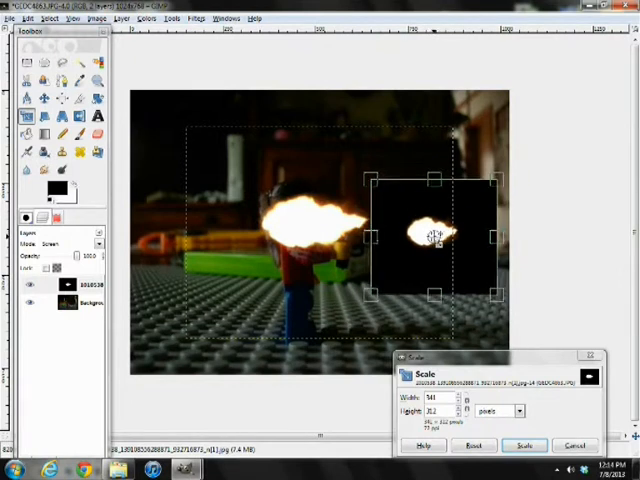
pyautogui.click(524, 446)
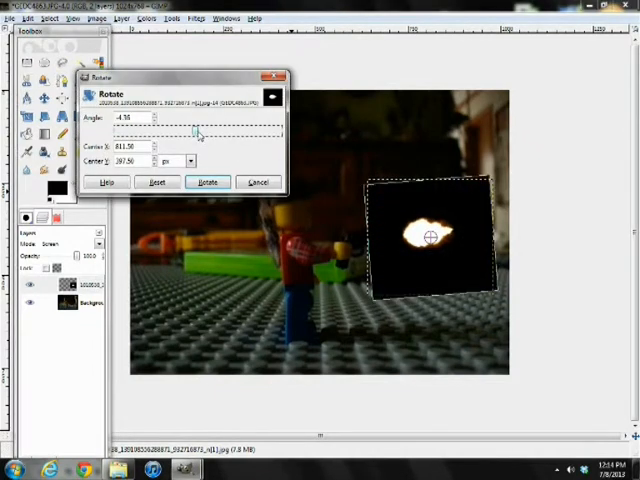
pyautogui.click(208, 182)
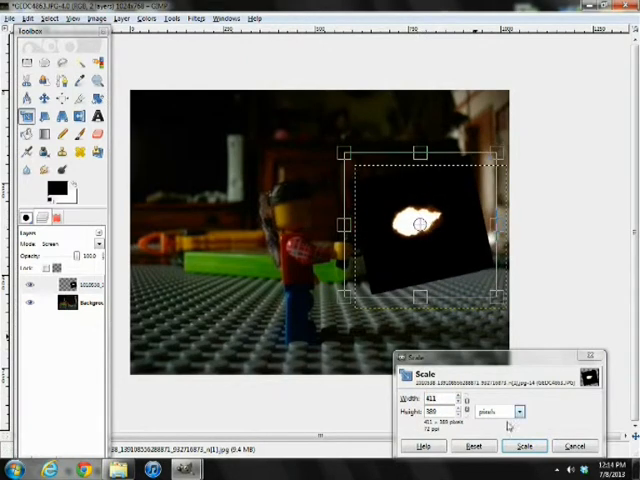
pyautogui.click(524, 446)
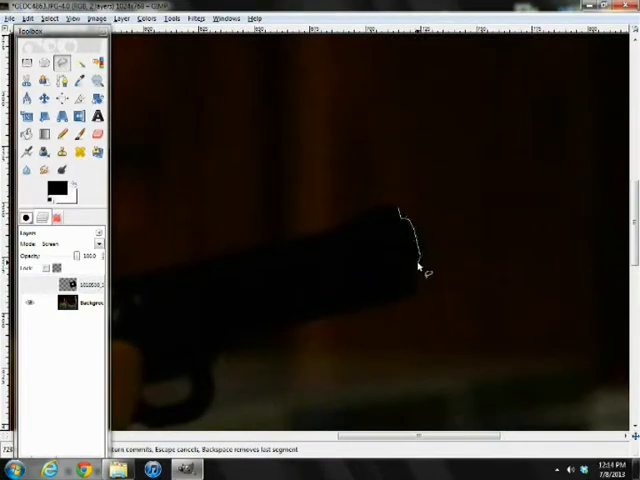
# Trace a freehand selection outlining the gun barrel against the flash.
pyautogui.click(264, 336)
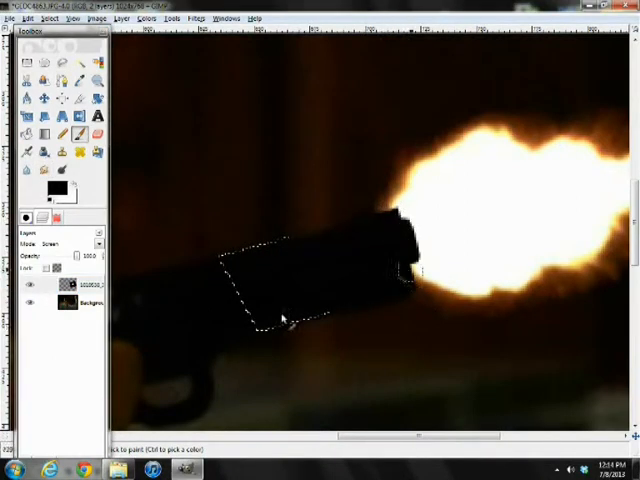
pyautogui.click(72, 18)
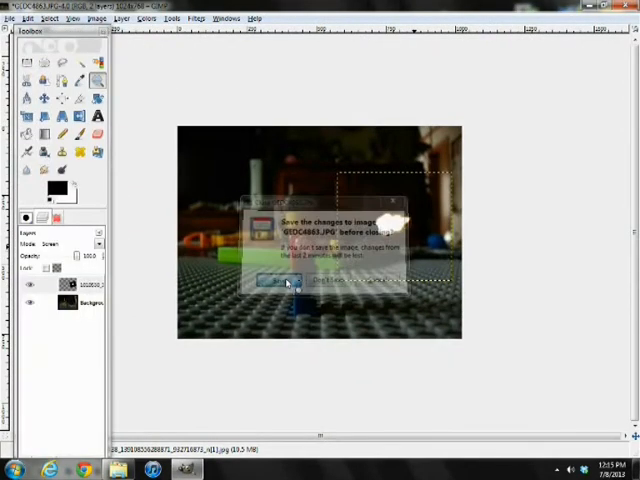
# Export the composite as a JPEG at the chosen quality and close the image.
pyautogui.click(270, 282)
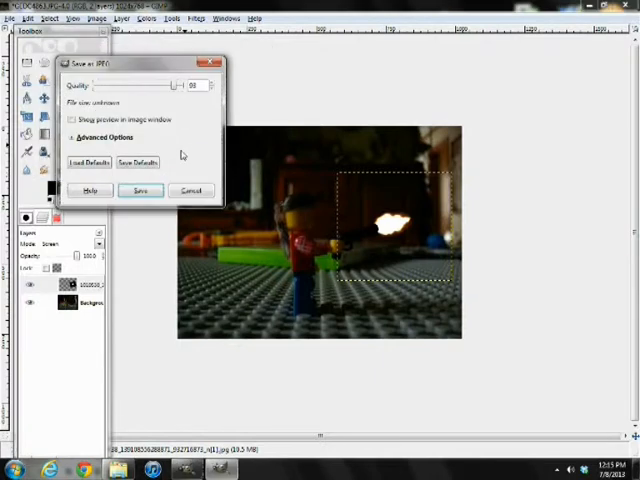
pyautogui.click(140, 190)
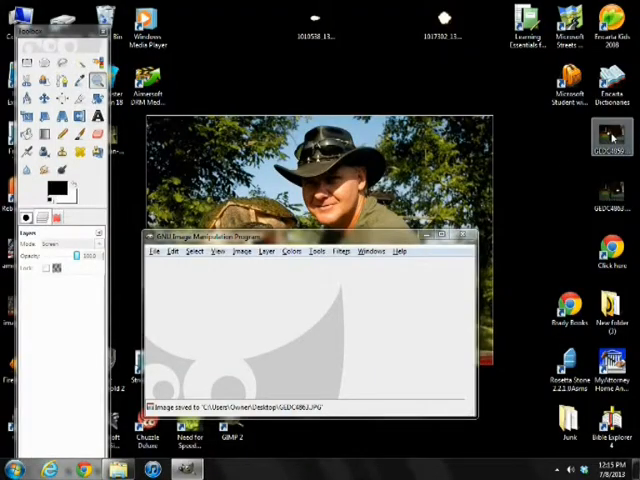